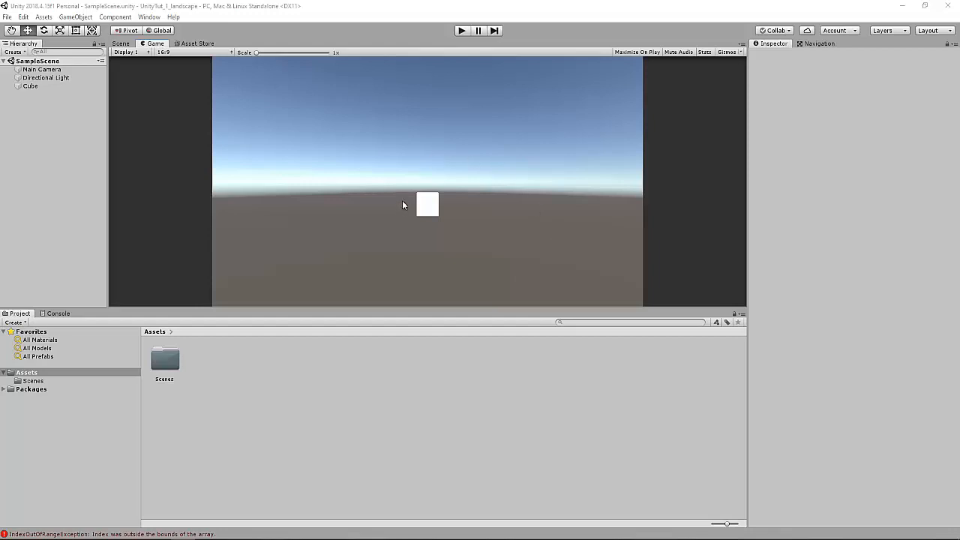
{"action": "mouse_move", "coordinate": [447, 275]}
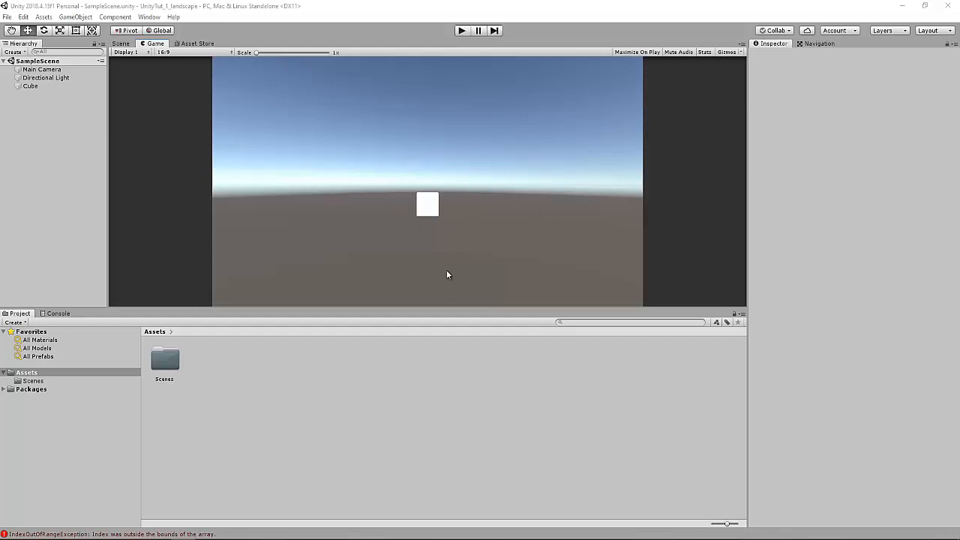
{"action": "mouse_move", "coordinate": [477, 188]}
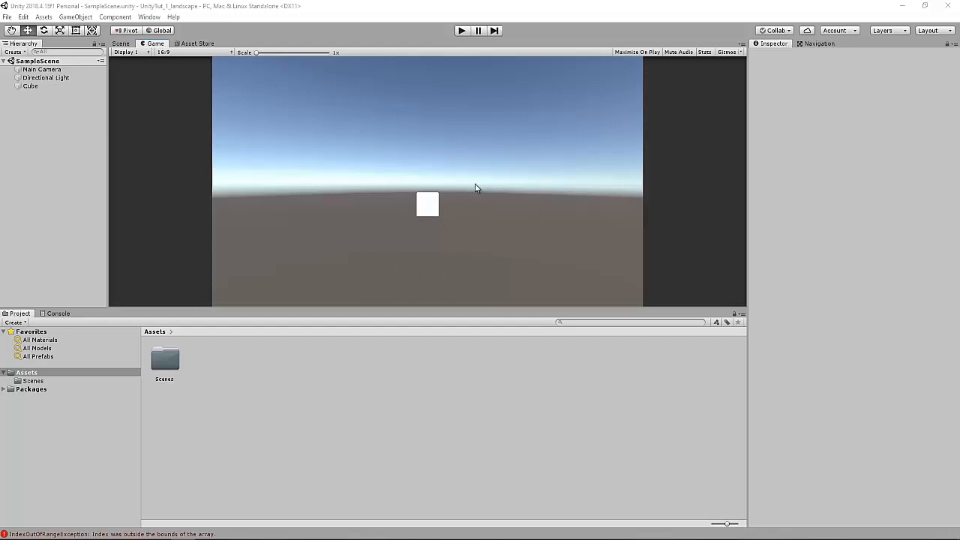
{"action": "mouse_move", "coordinate": [385, 219]}
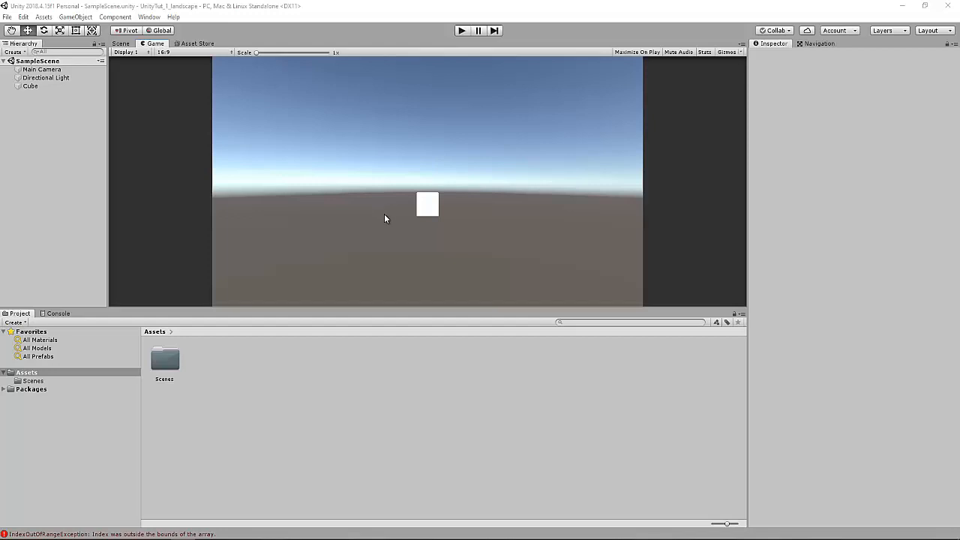
{"action": "mouse_move", "coordinate": [125, 63]}
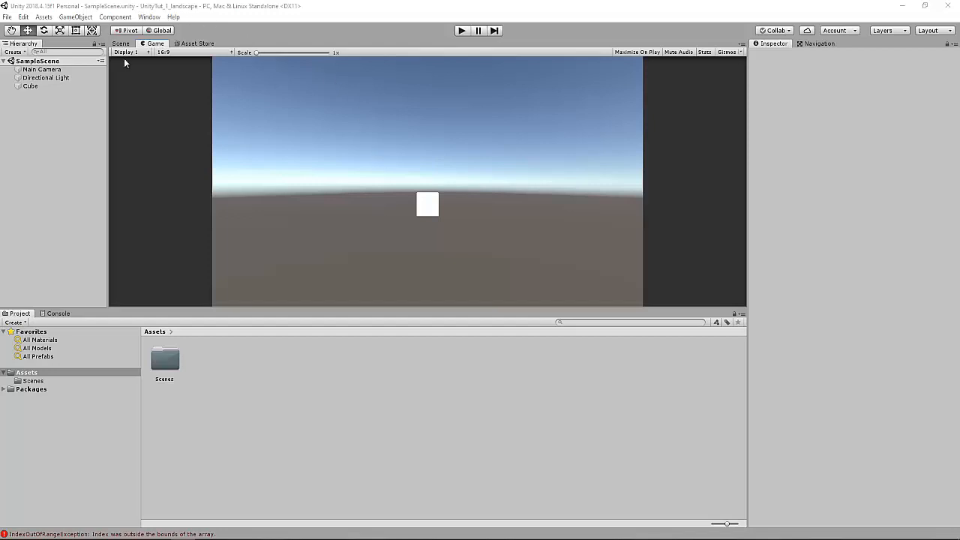
{"action": "mouse_move", "coordinate": [408, 174]}
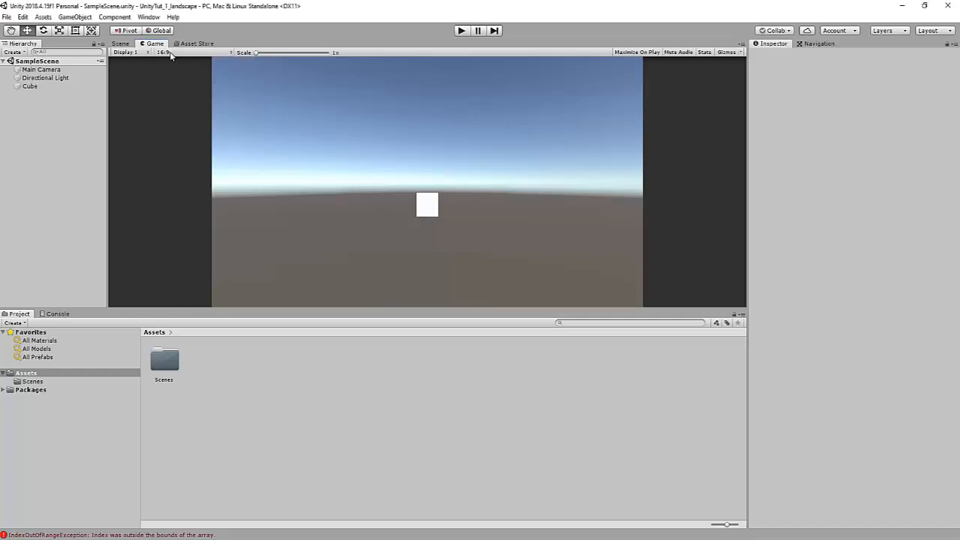
Switch the build platform to Android in Build Settings, then close the window
{"action": "left_click", "coordinate": [6, 16]}
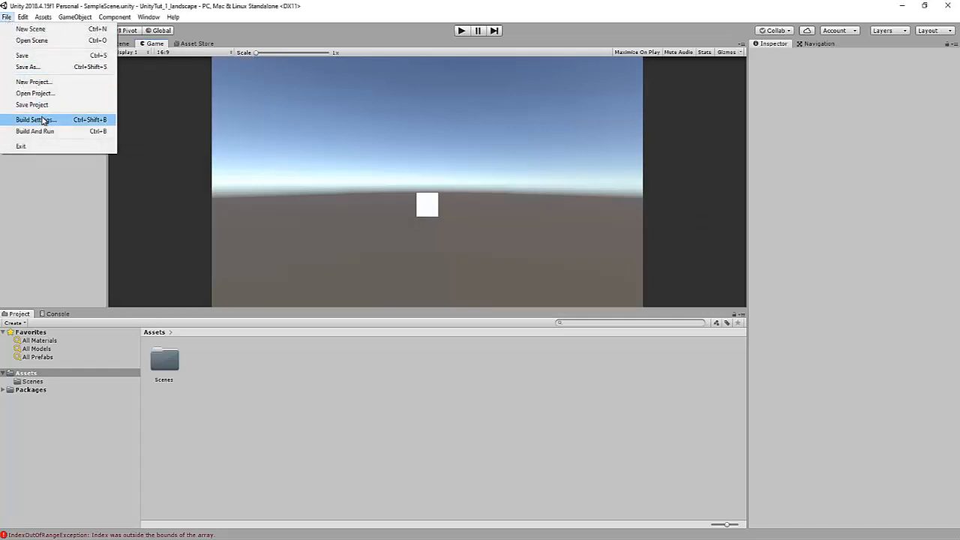
{"action": "left_click", "coordinate": [36, 119]}
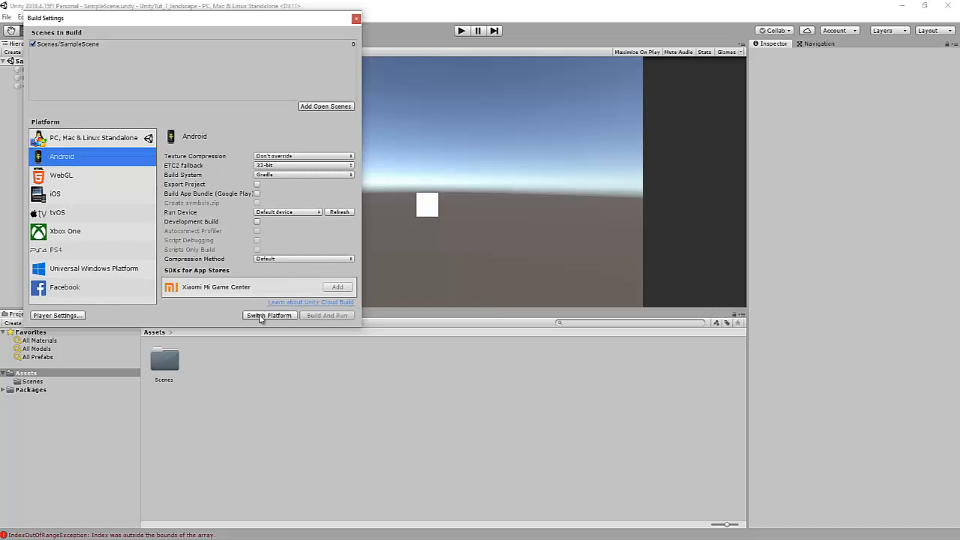
{"action": "left_click", "coordinate": [268, 315]}
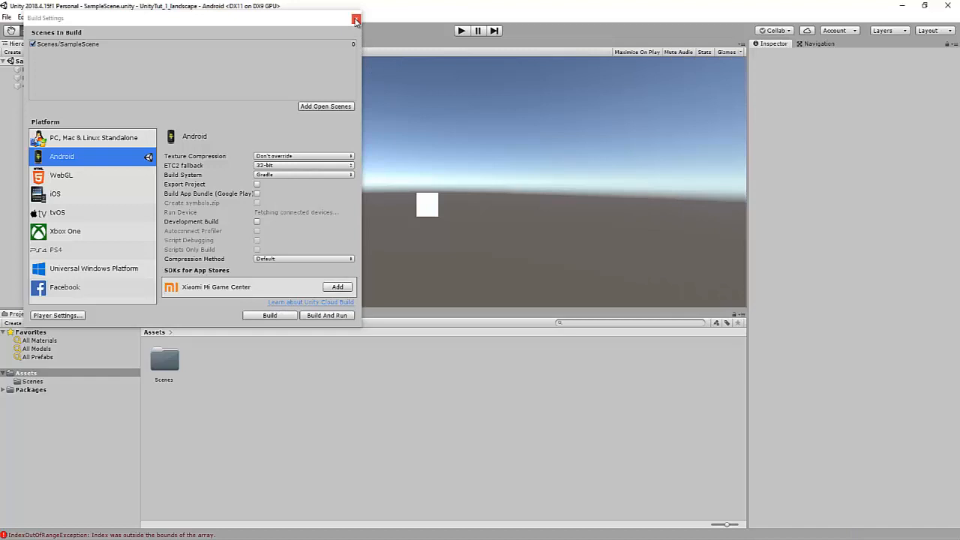
{"action": "left_click", "coordinate": [355, 19]}
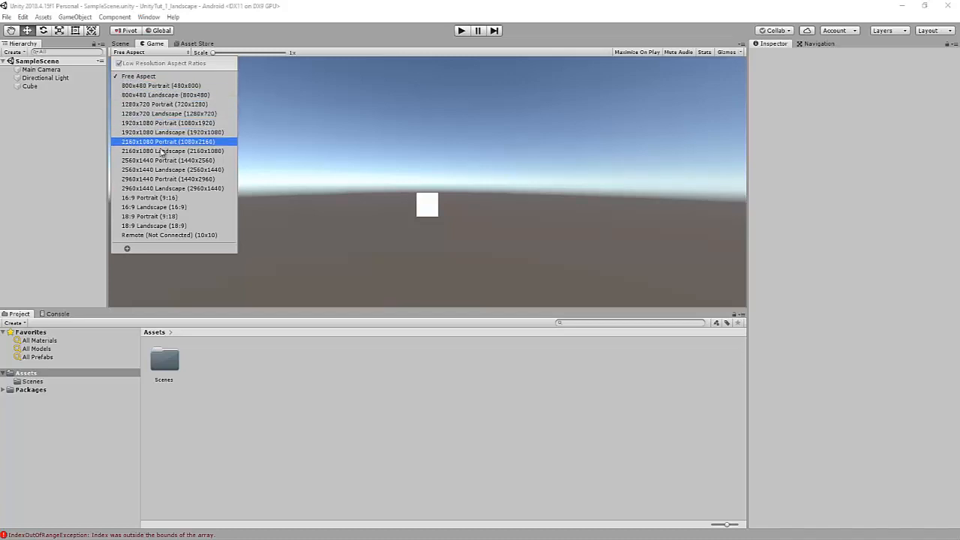
{"action": "left_click", "coordinate": [160, 85]}
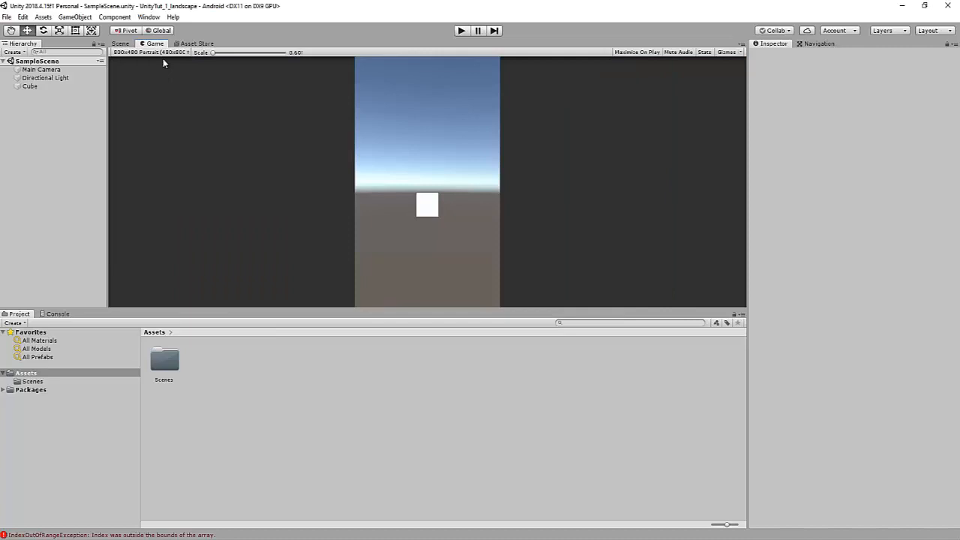
{"action": "mouse_move", "coordinate": [168, 59]}
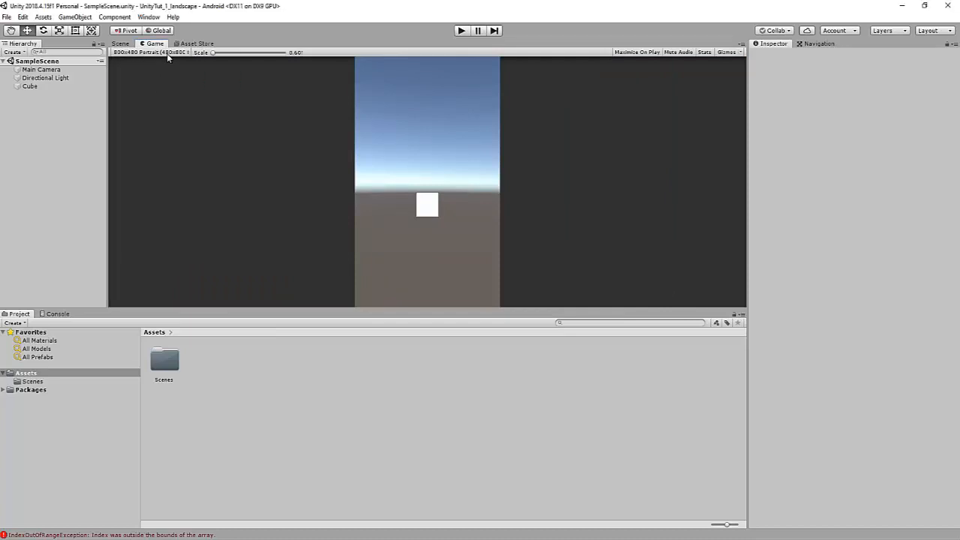
{"action": "left_click", "coordinate": [150, 52]}
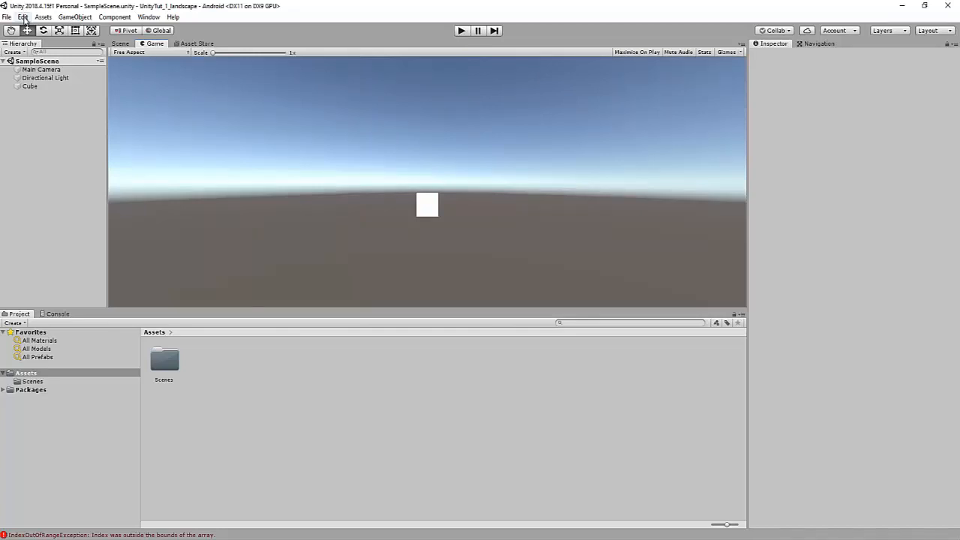
Open the Player project settings and inspect the Default Orientation options, currently Auto Rotation
{"action": "left_click", "coordinate": [22, 17]}
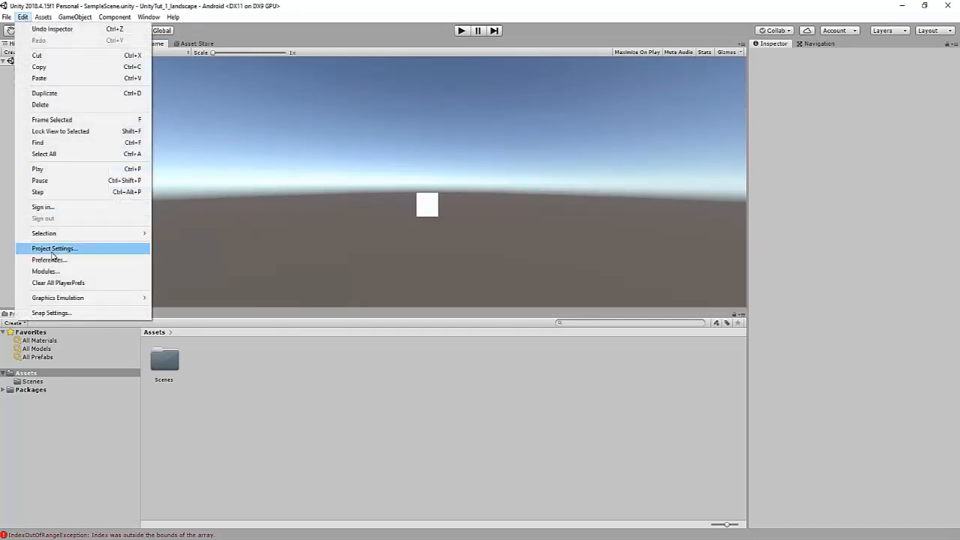
{"action": "left_click", "coordinate": [53, 248]}
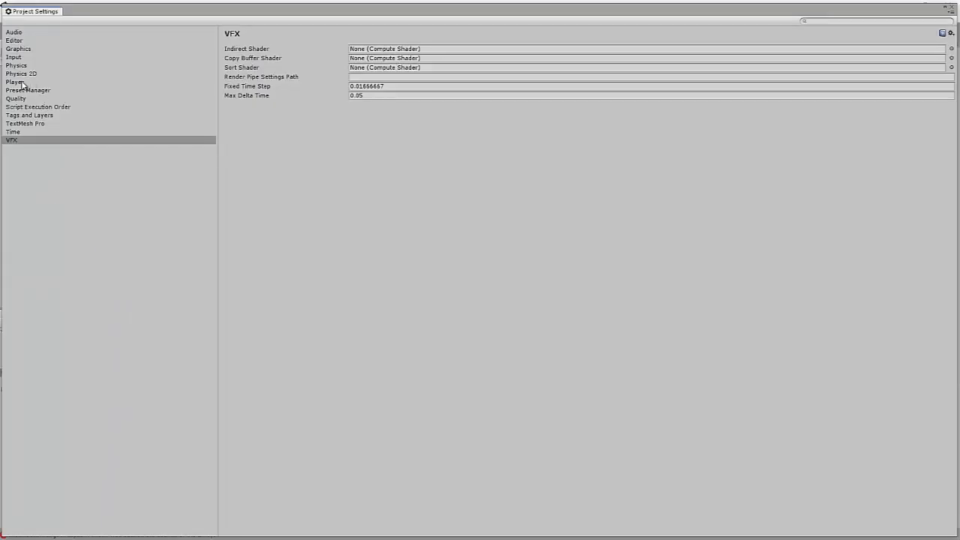
{"action": "left_click", "coordinate": [14, 82]}
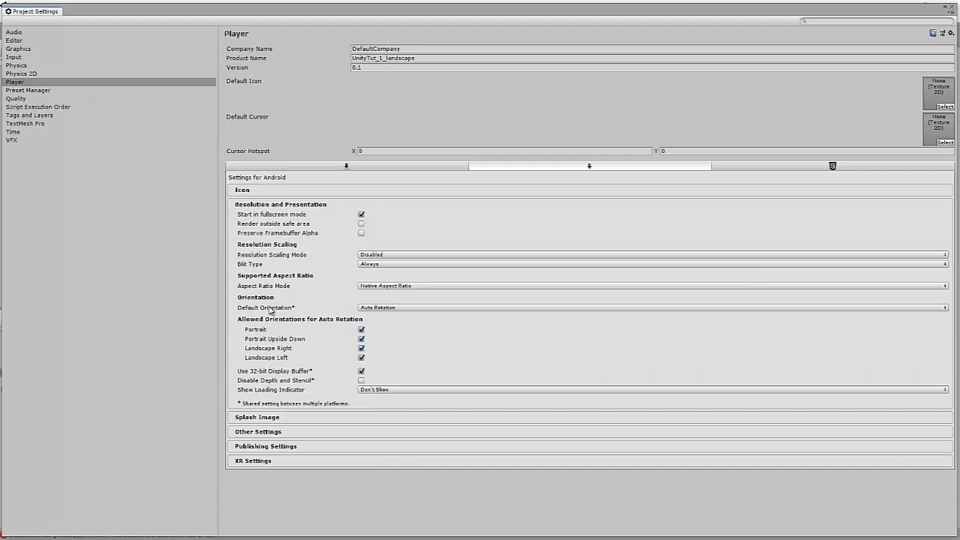
{"action": "mouse_move", "coordinate": [304, 311]}
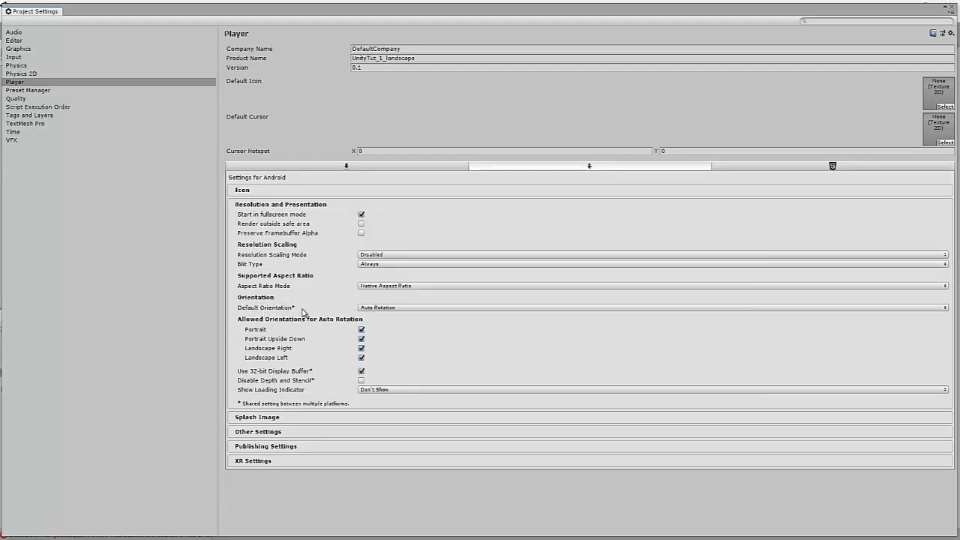
{"action": "mouse_move", "coordinate": [389, 314]}
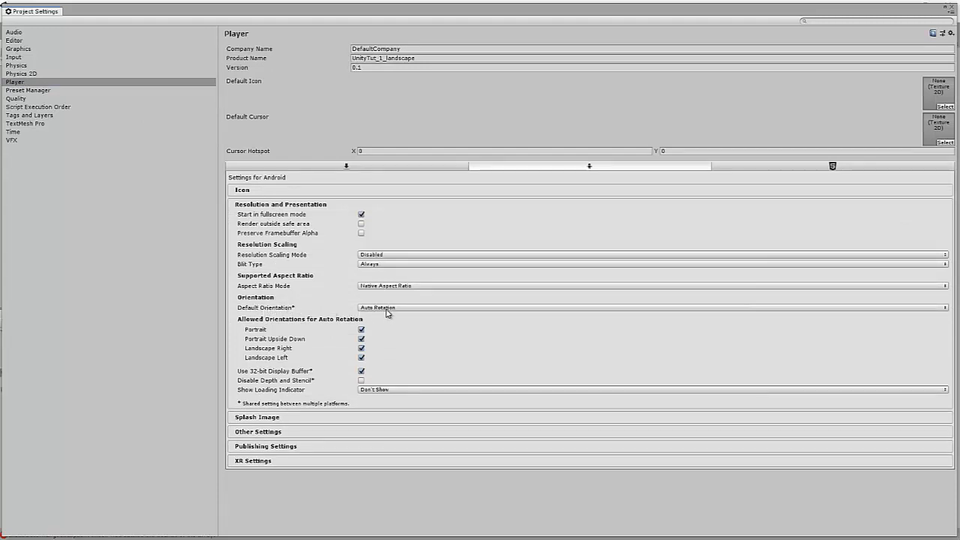
{"action": "left_click", "coordinate": [646, 307]}
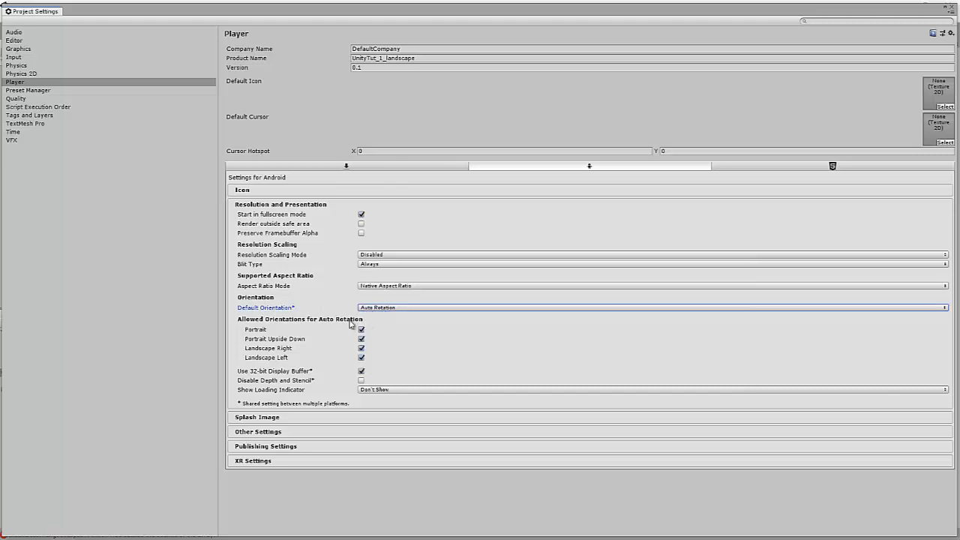
{"action": "mouse_move", "coordinate": [279, 334]}
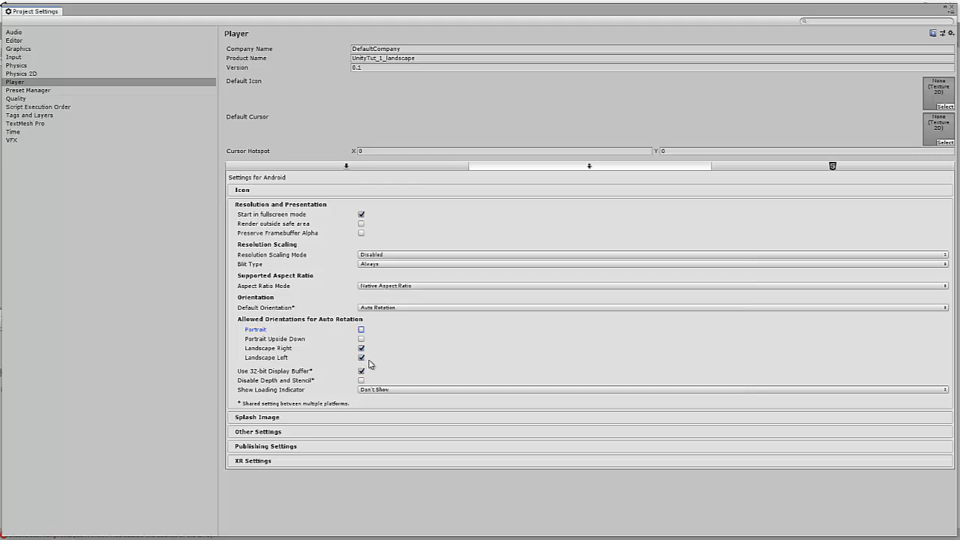
{"action": "mouse_move", "coordinate": [346, 365]}
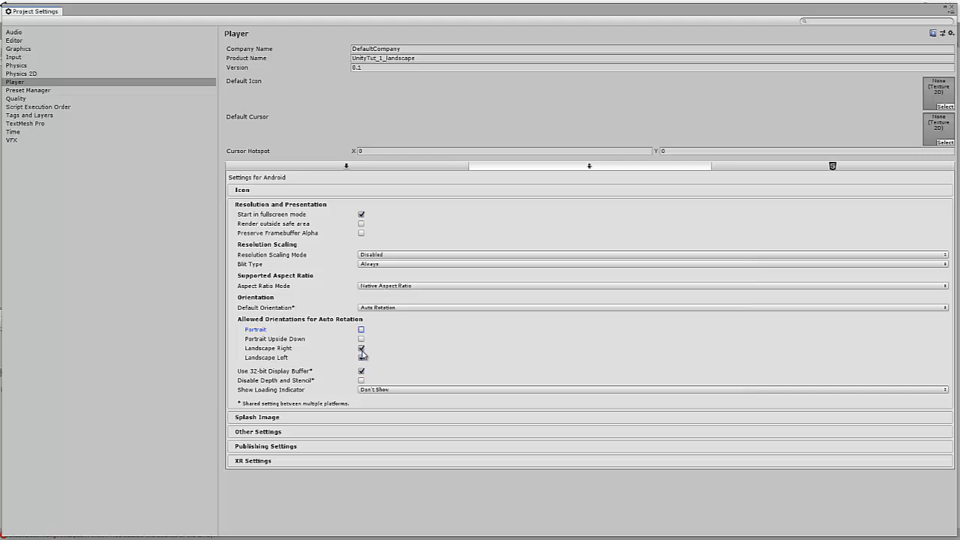
Untick and re-tick Landscape Right and Landscape Left, leaving both allowed for auto rotation
{"action": "left_click", "coordinate": [361, 349]}
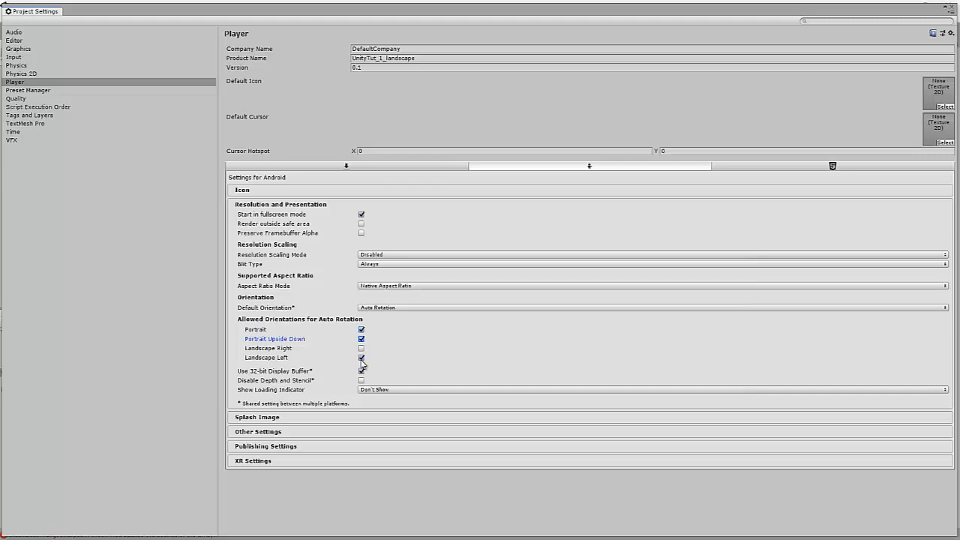
{"action": "left_click", "coordinate": [361, 358]}
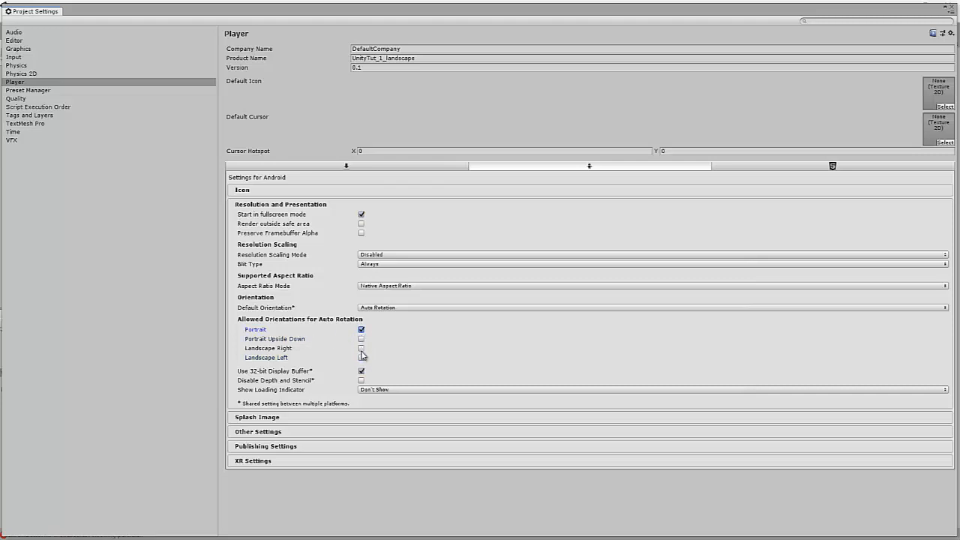
{"action": "left_click", "coordinate": [361, 357]}
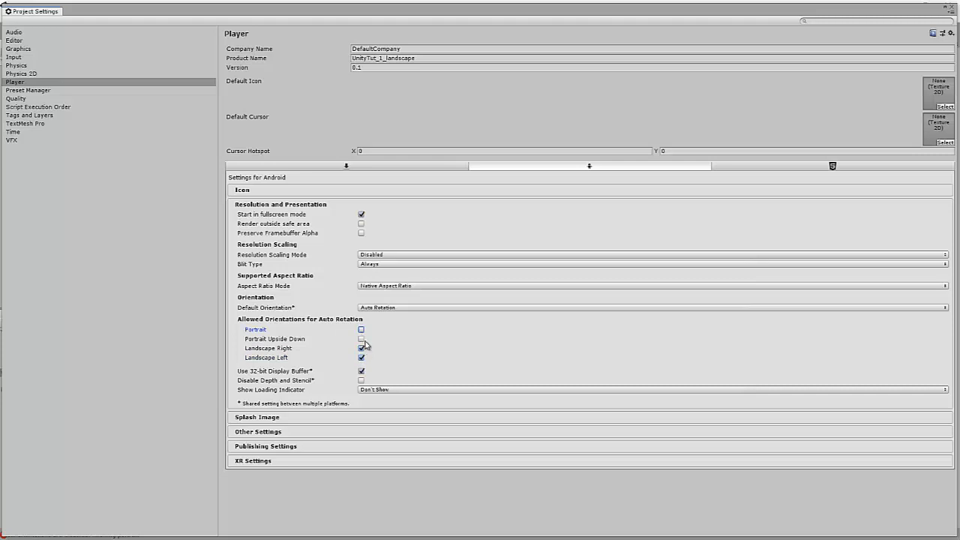
{"action": "left_click", "coordinate": [361, 348]}
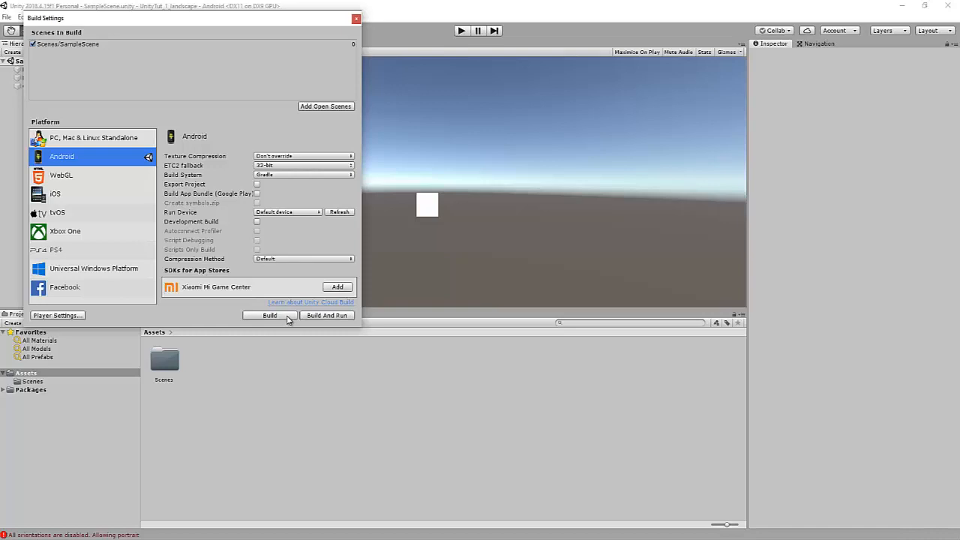
{"action": "mouse_move", "coordinate": [499, 327]}
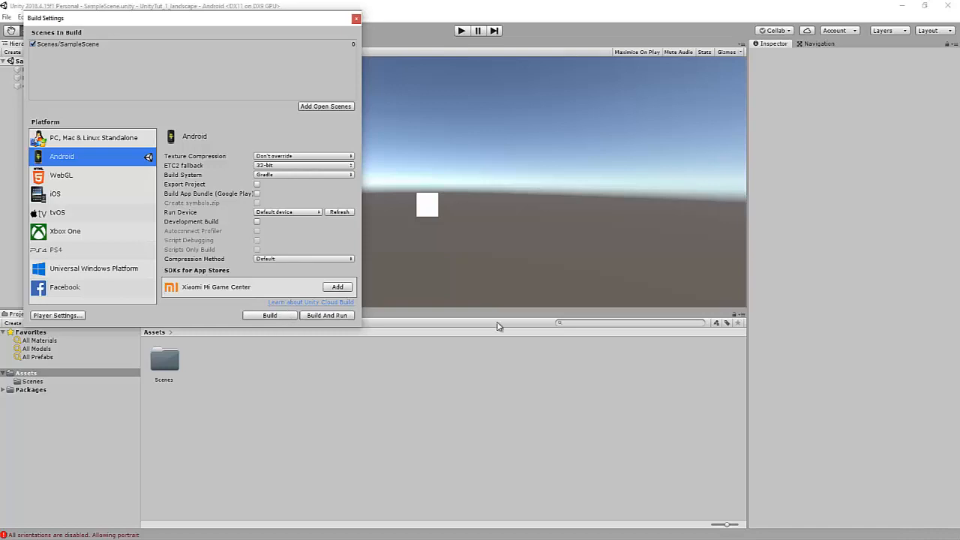